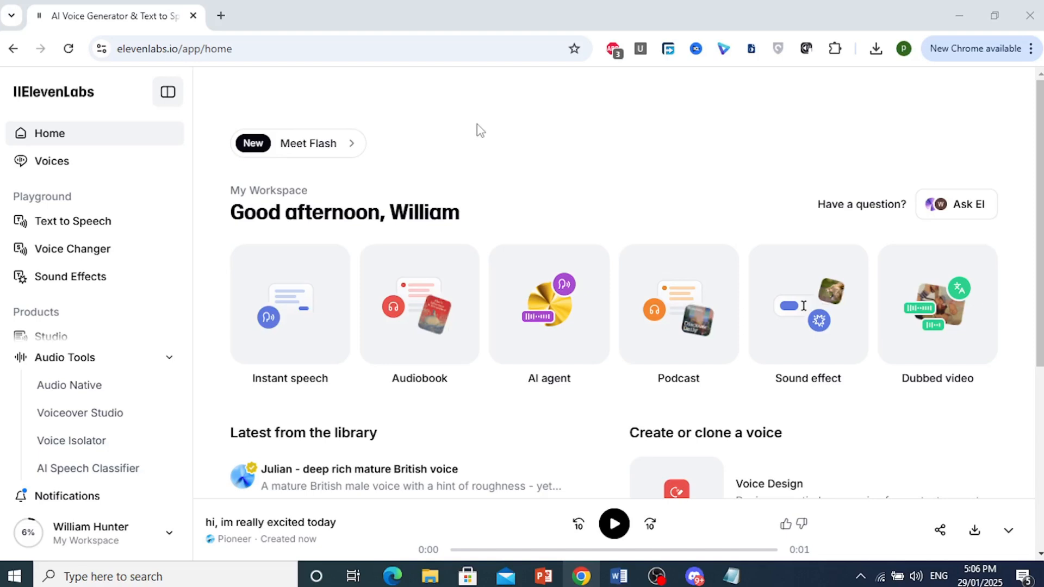
Step: Open the My Voices list showing Pioneer, William Hunter and the default voices
left_click(51, 161)
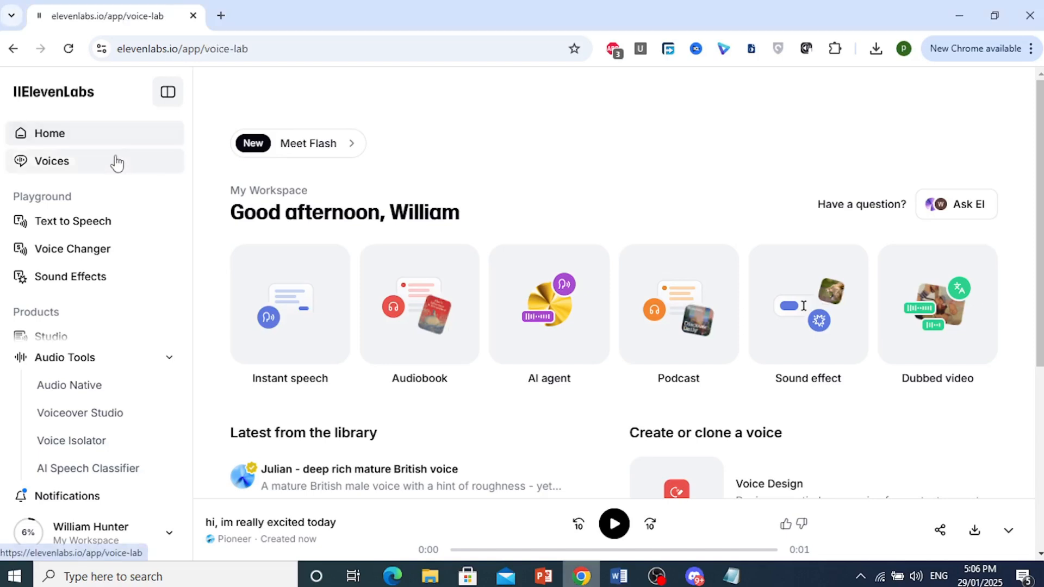
left_click(52, 161)
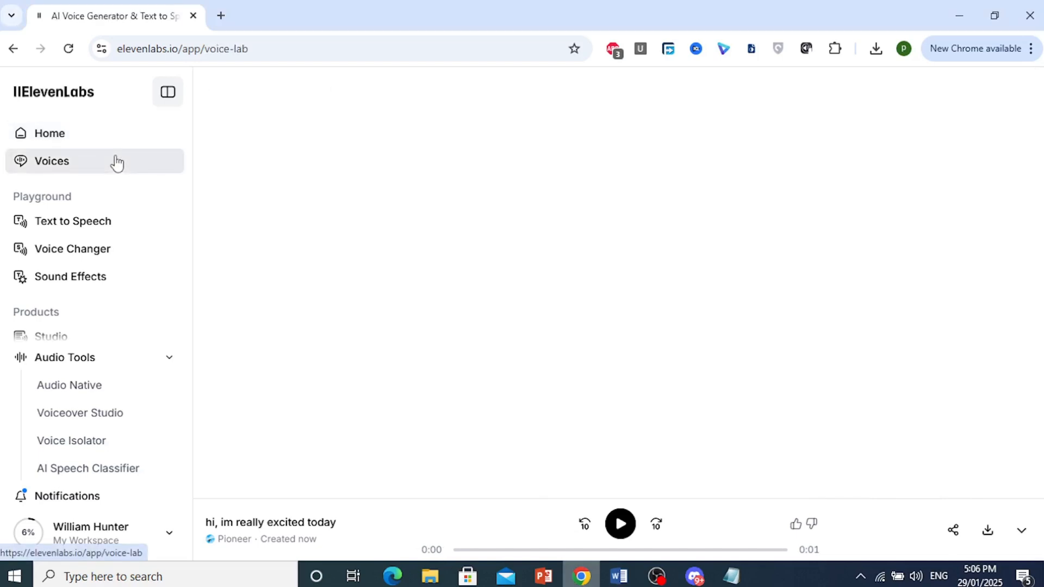
left_click(51, 160)
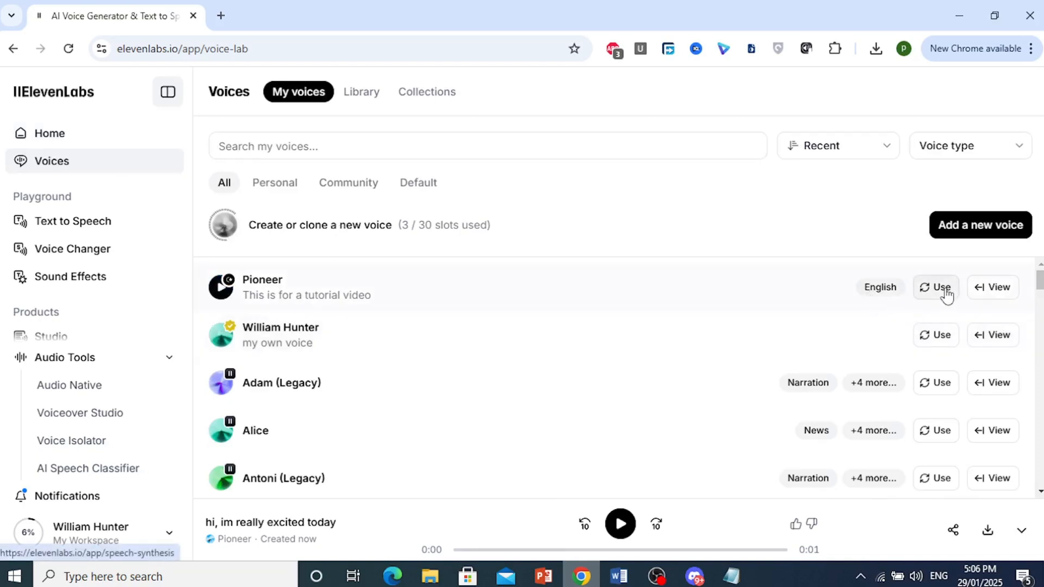
Step: Load the Pioneer voice into Text to Speech with "hi, im really excited today"
left_click(935, 287)
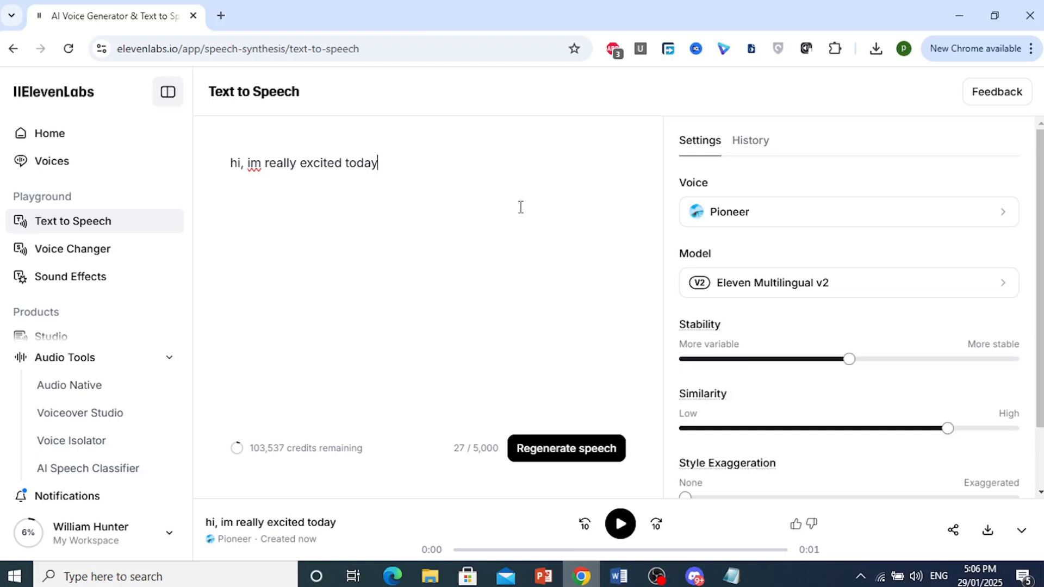
mouse_move(794, 226)
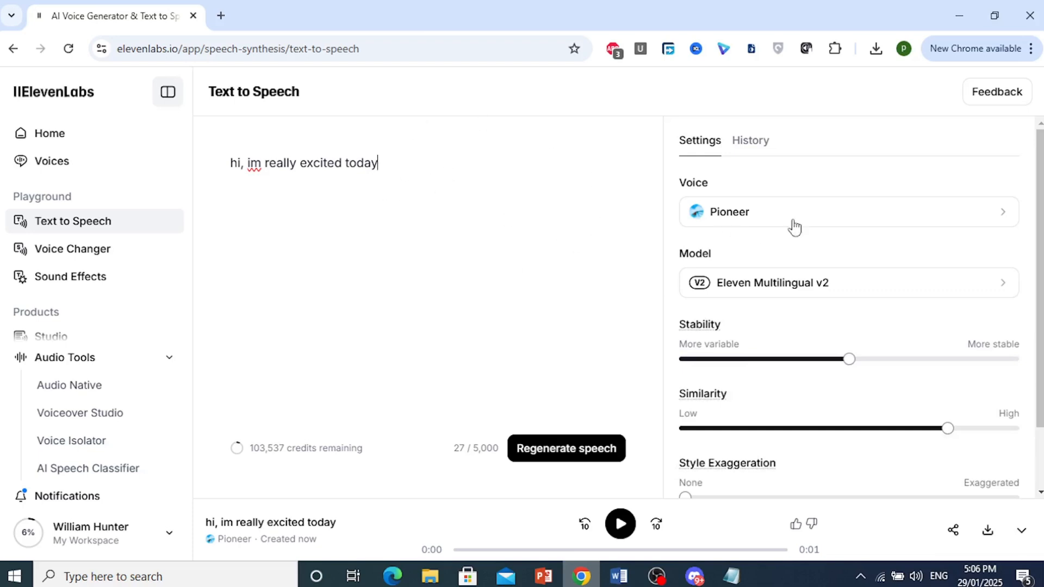
mouse_move(837, 299)
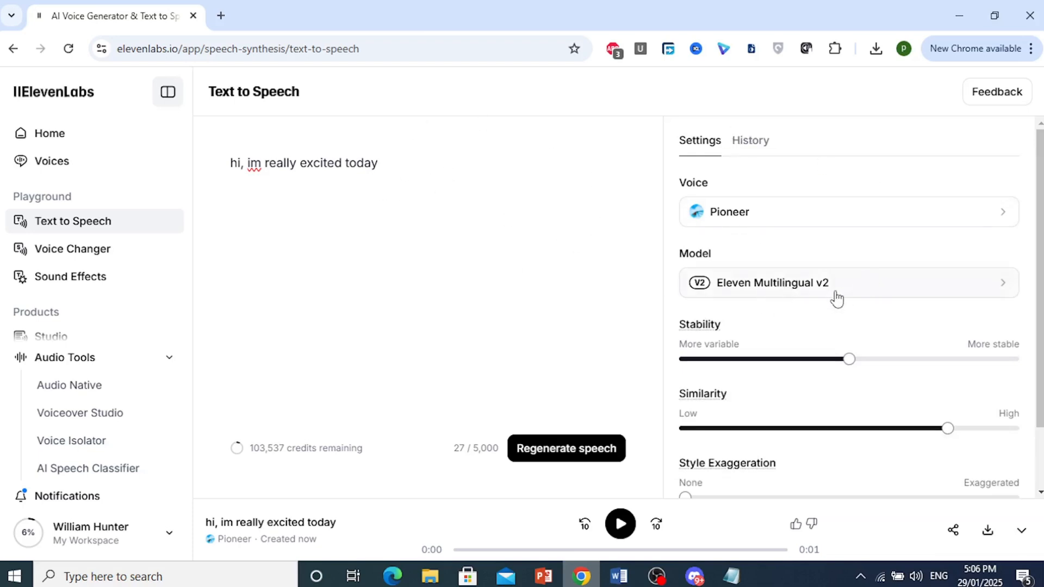
left_click(848, 282)
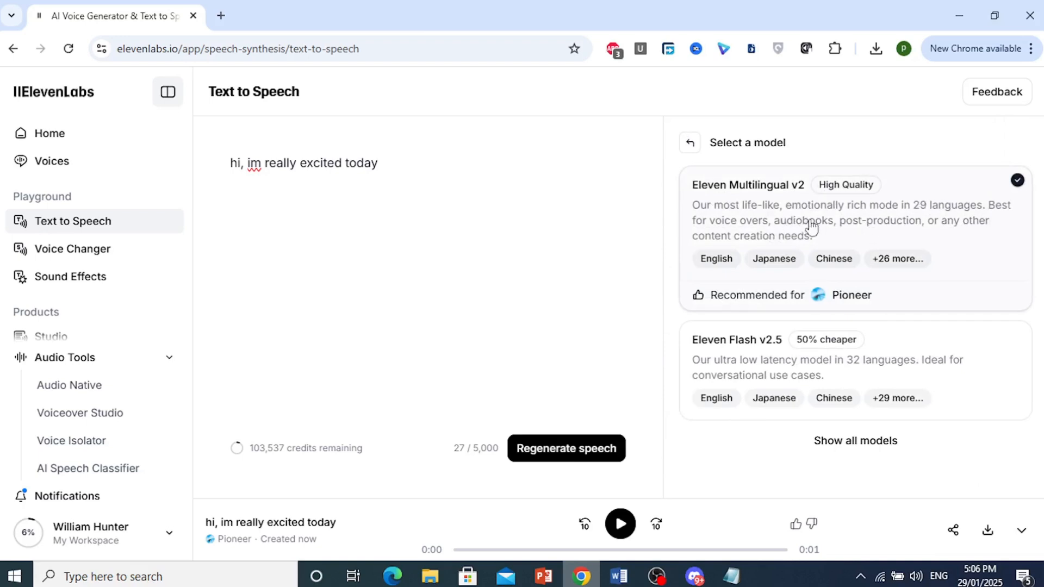
mouse_move(898, 225)
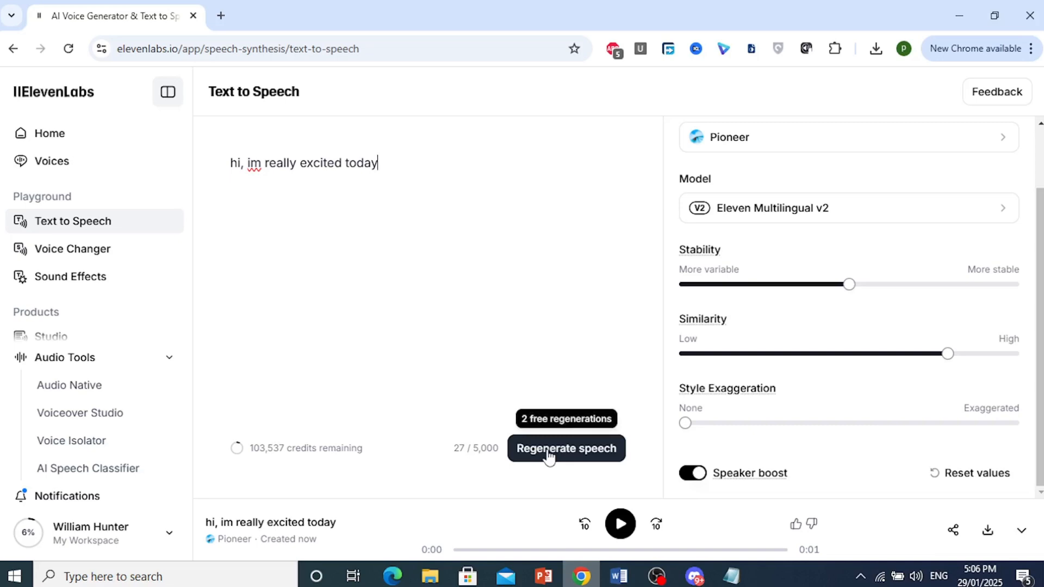
Step: Regenerate and play the Pioneer clip for "hi, im really excited today"
left_click(565, 448)
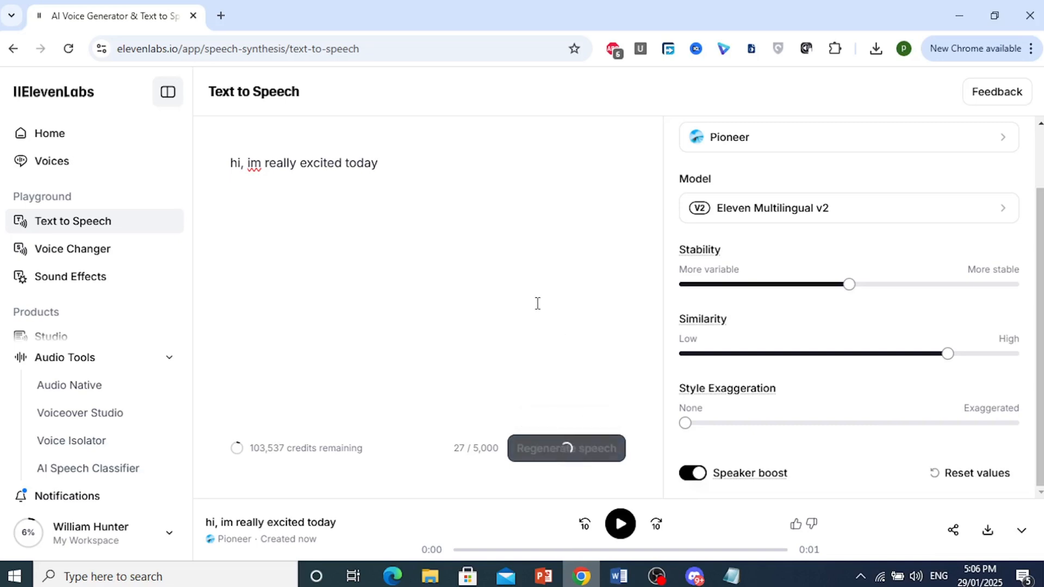
left_click(619, 523)
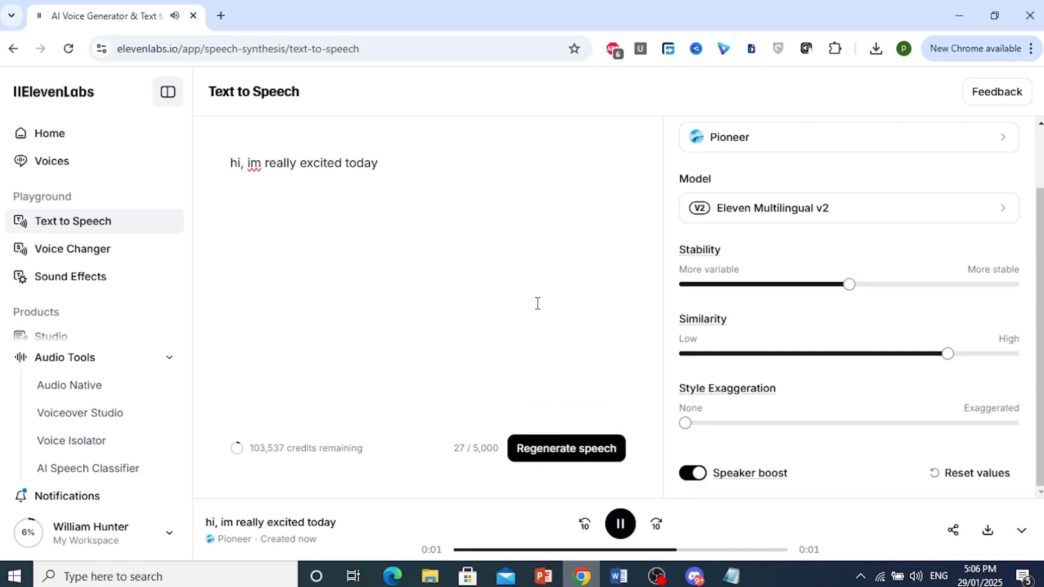
left_click(618, 523)
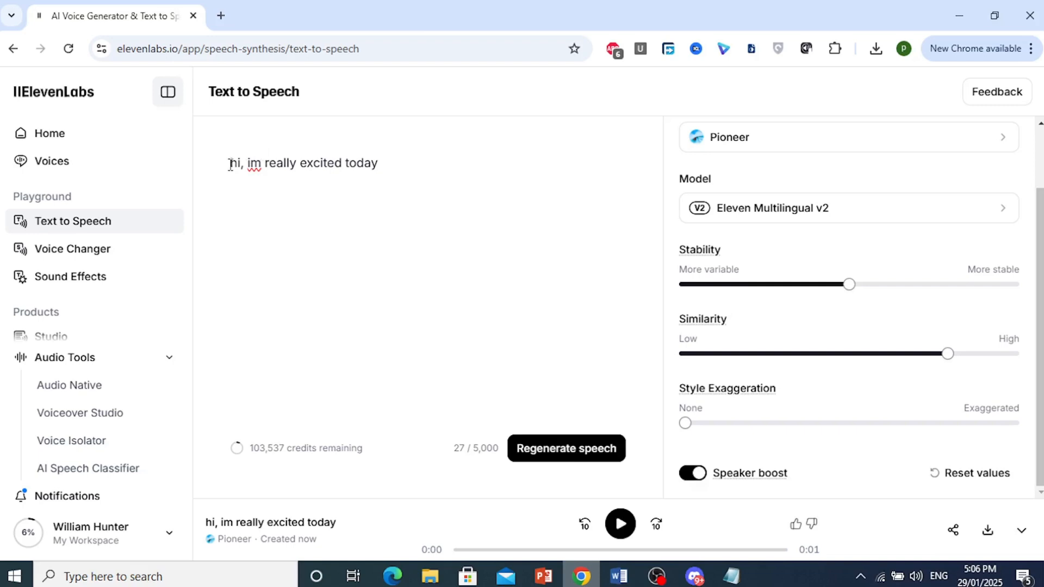
Step: Prefix the sentence with the <excited> tag, then generate and play the new speech
type("excited>")
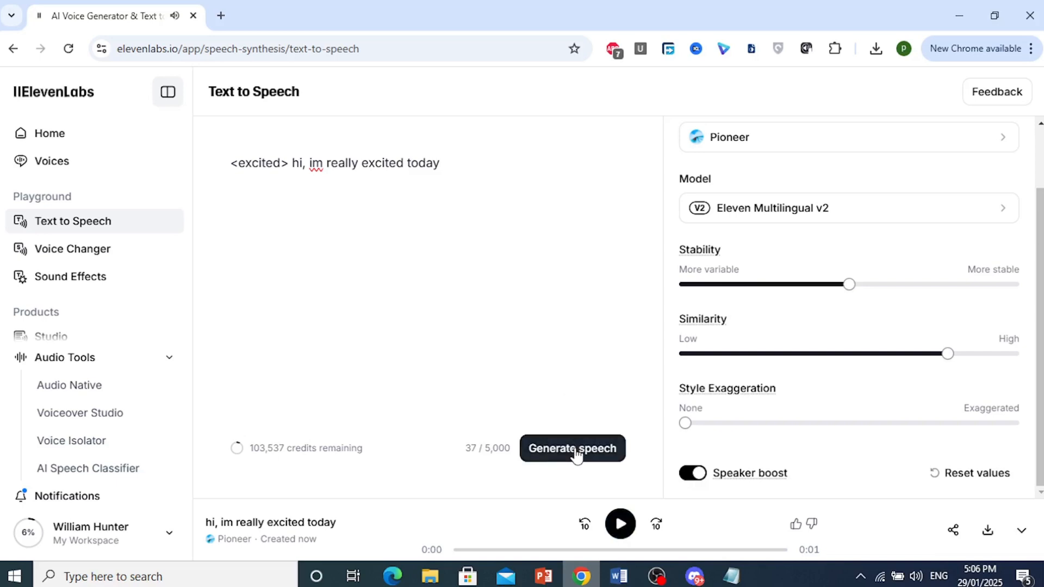
left_click(571, 448)
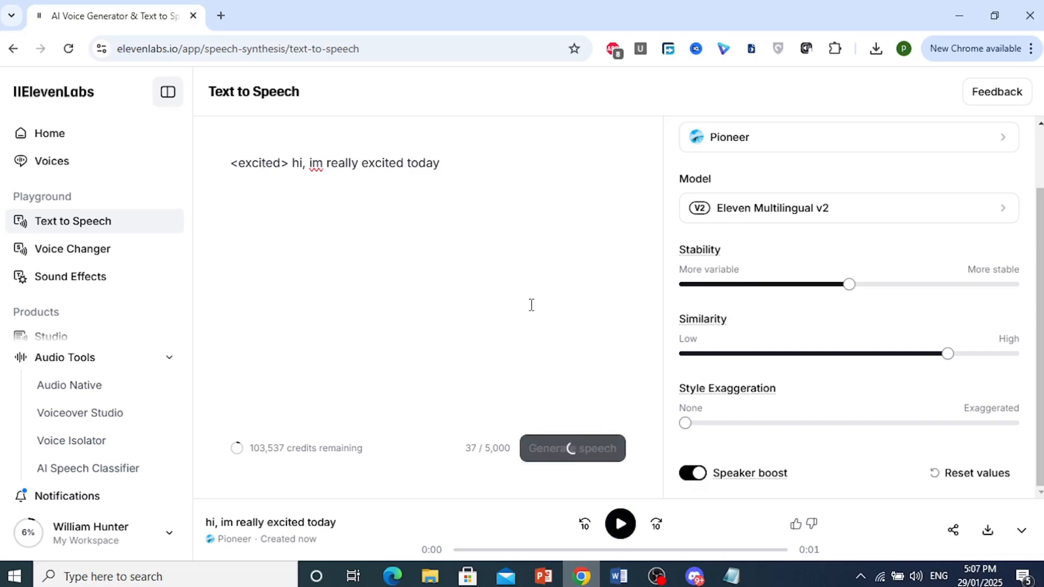
left_click(571, 448)
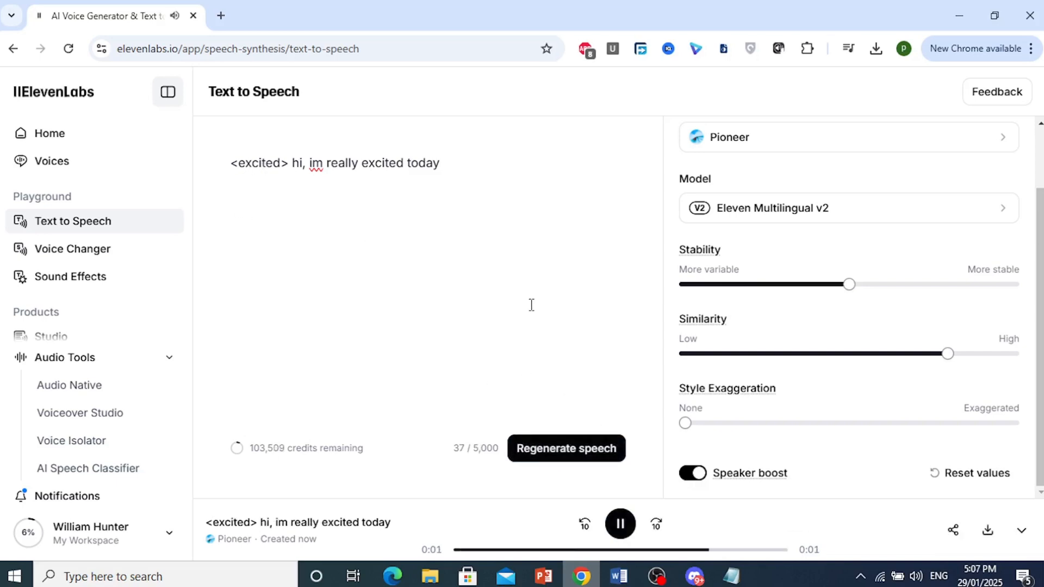
left_click(619, 523)
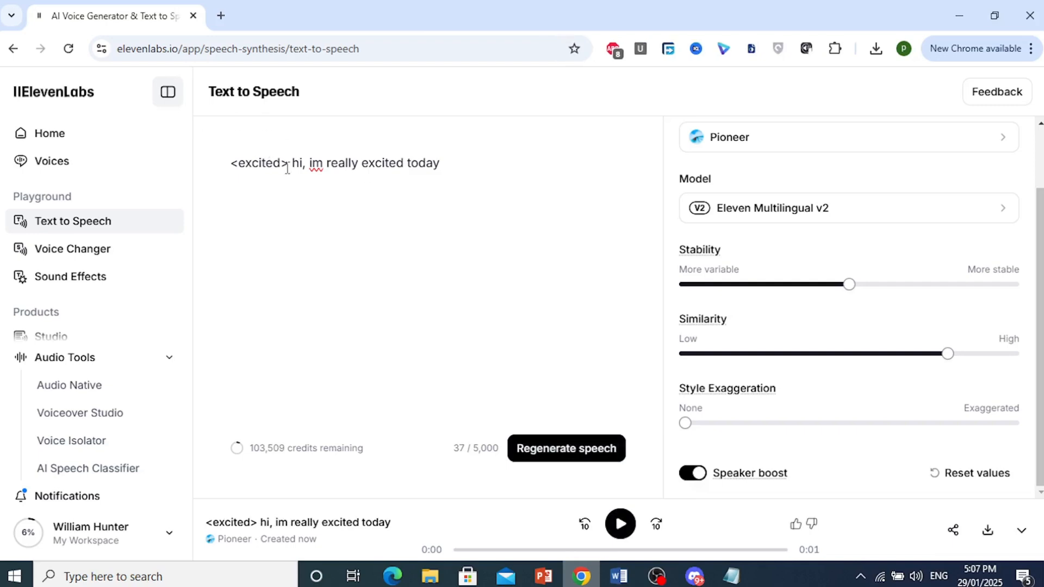
Step: Replace "excited" inside the tag with "sad" so it reads <sad>
double_click(258, 163)
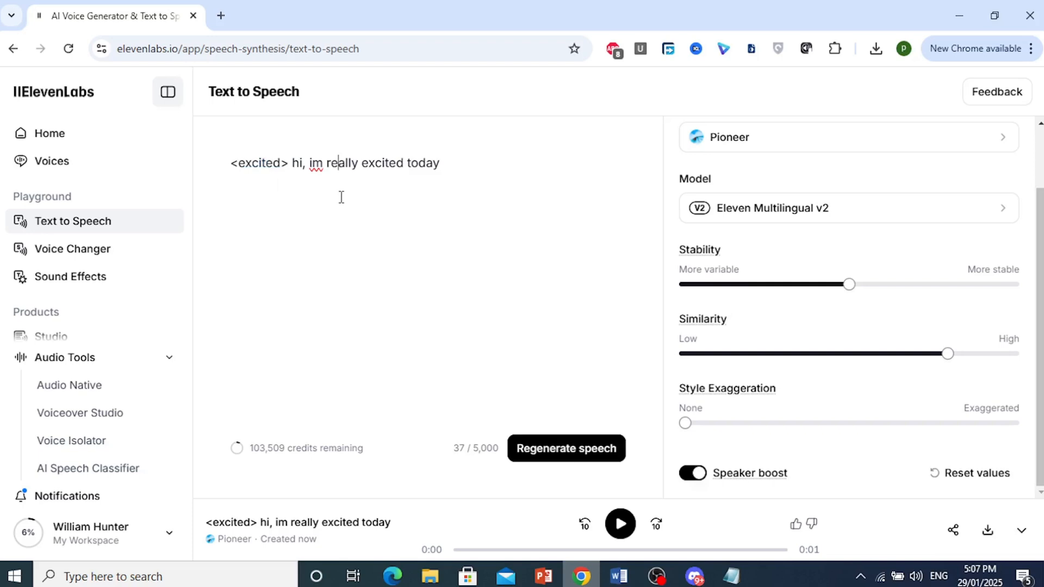
double_click(259, 163)
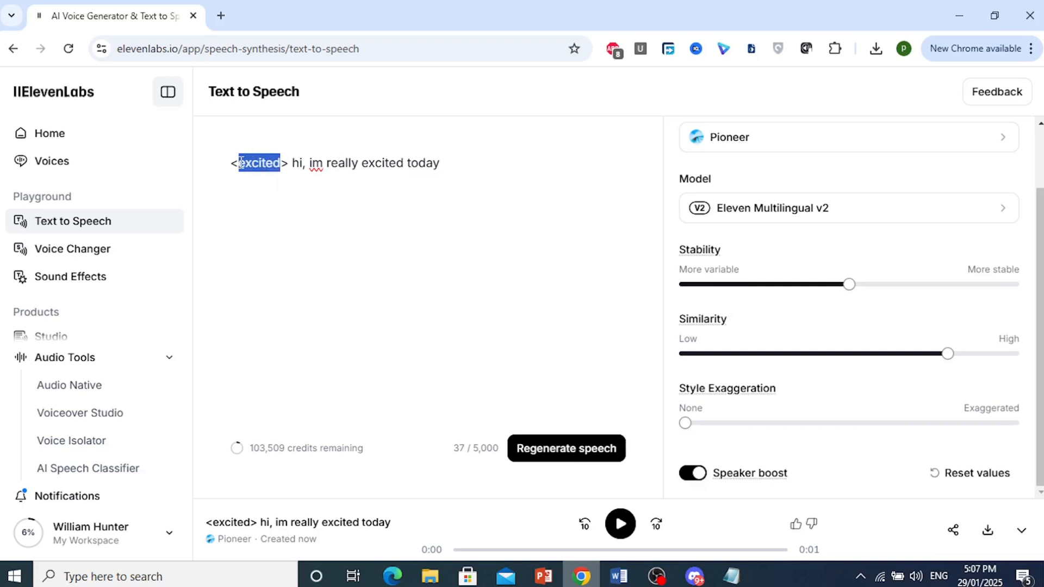
type("sad")
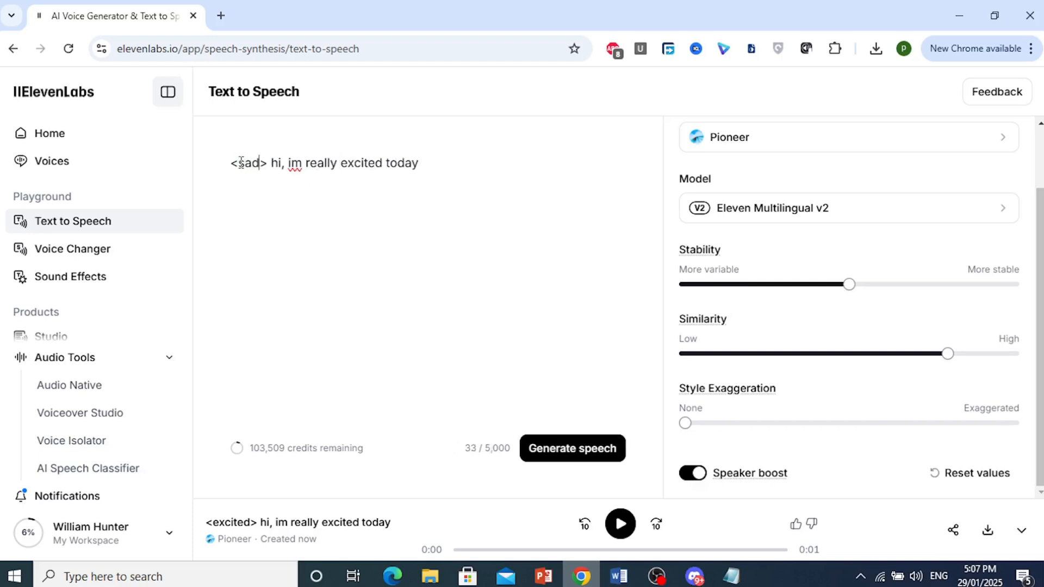